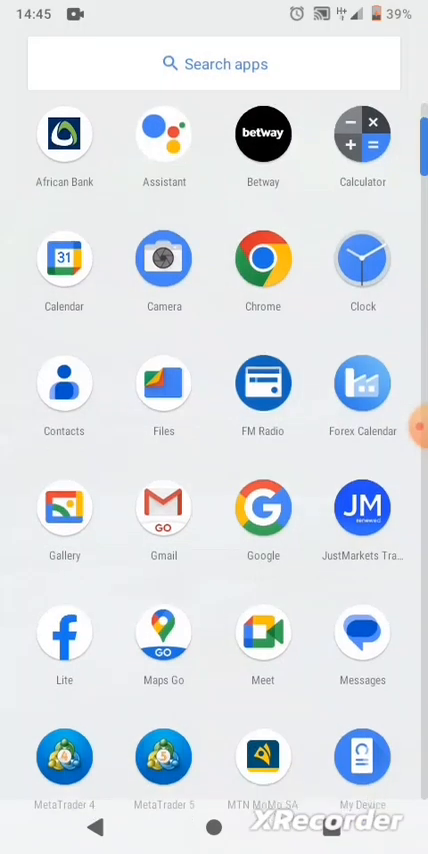
Scroll the app drawer to reach the Phone app and land on its Recent tab
scroll(down, 3)
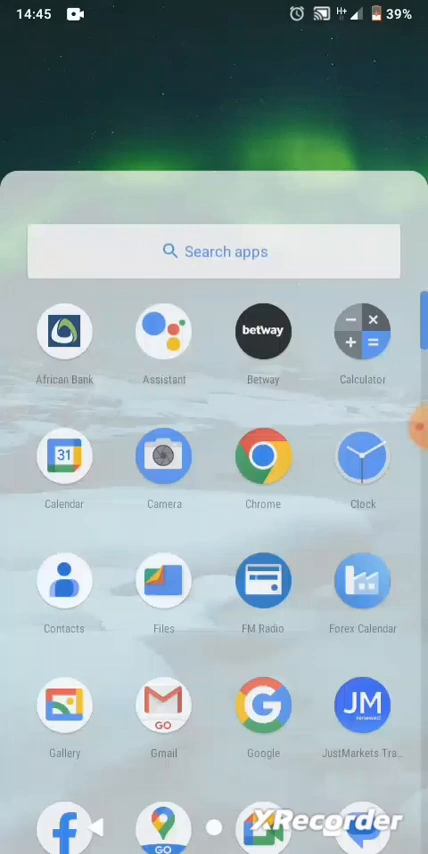
scroll(down, 3)
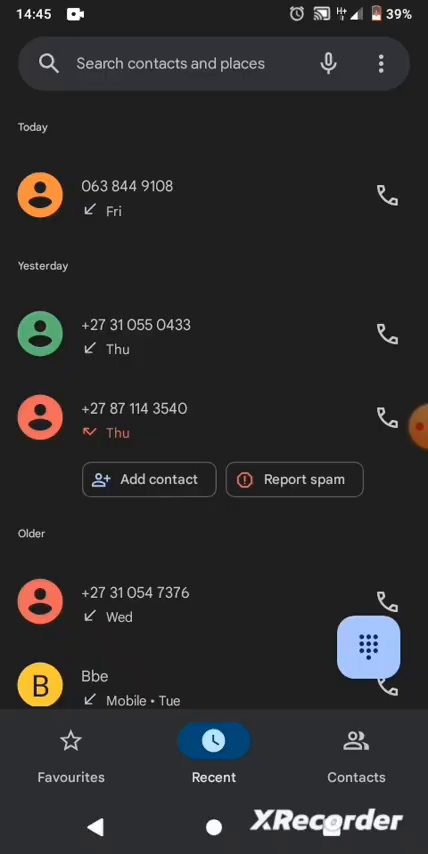
Enter the service code *#890913*5473084# on the dial pad, ready to dial
click(368, 670)
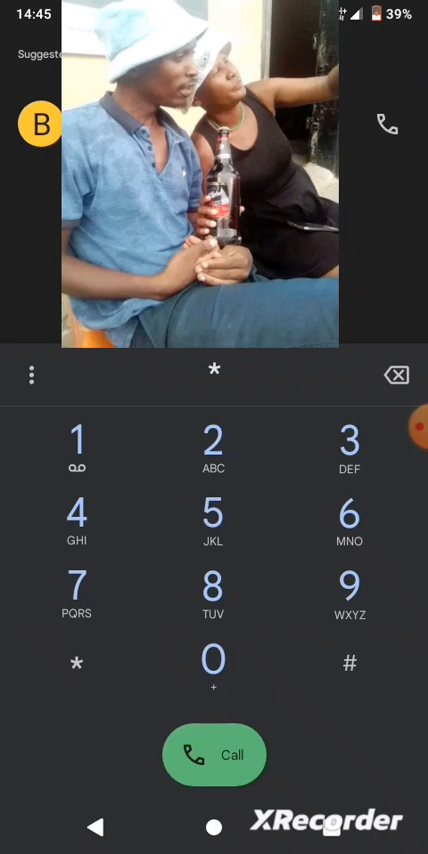
click(348, 662)
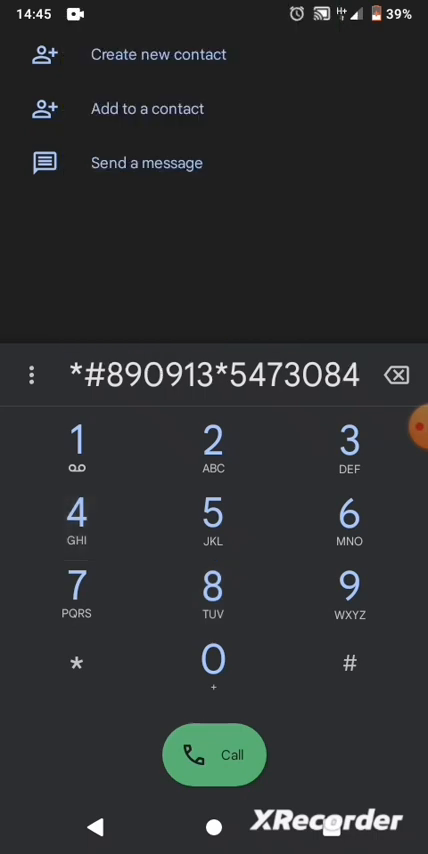
click(348, 664)
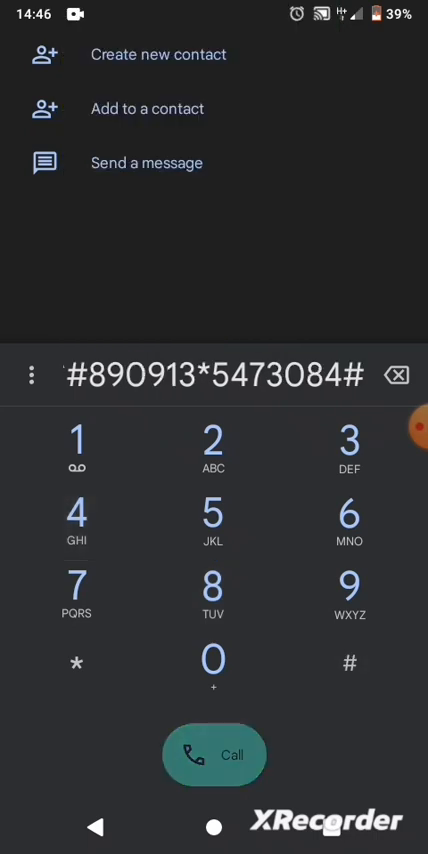
Dial the code, dismiss the 'invalid MMI code' alert, and have *141# entered instead
click(212, 756)
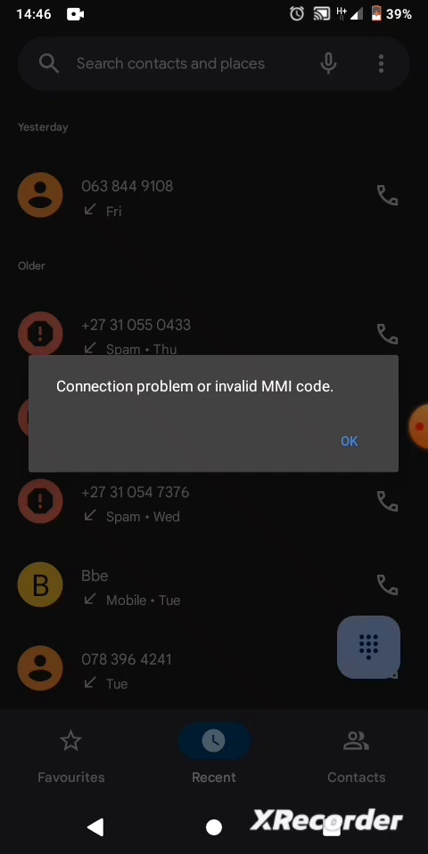
click(348, 440)
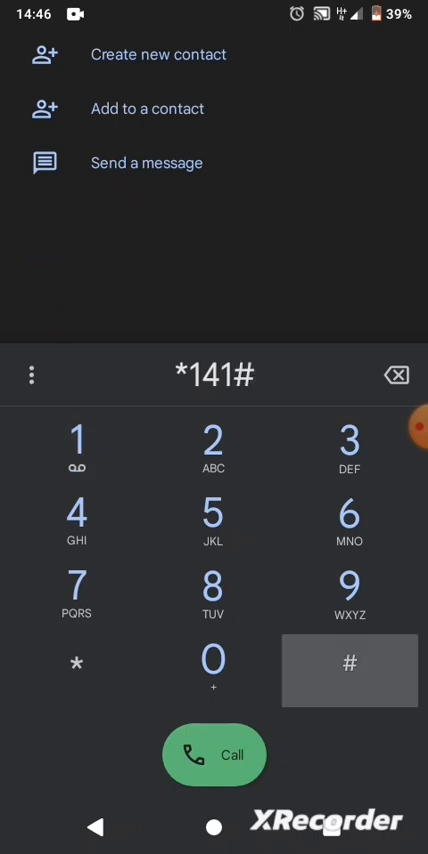
Dial *141# to run the balance check, then return to the Recent tab
click(214, 756)
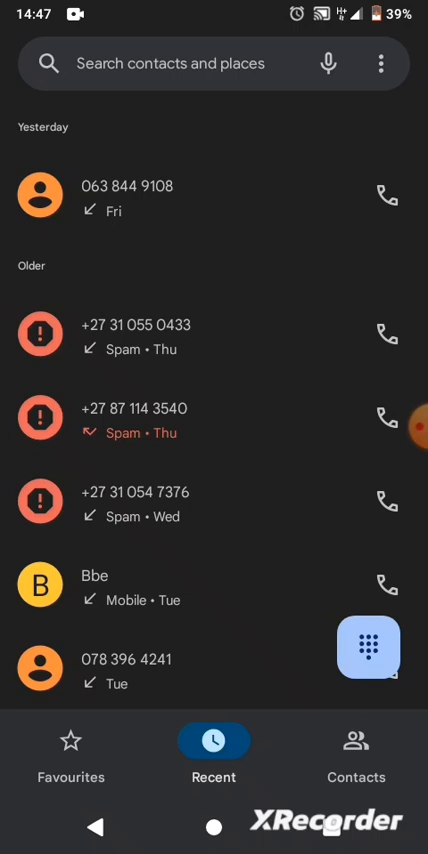
Expand the saved mobile contact's row in Recents and scroll through the list
click(96, 576)
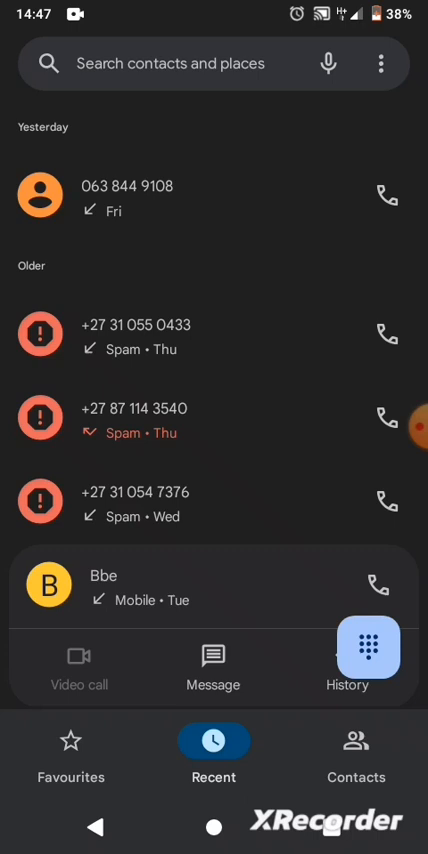
scroll(down, 3)
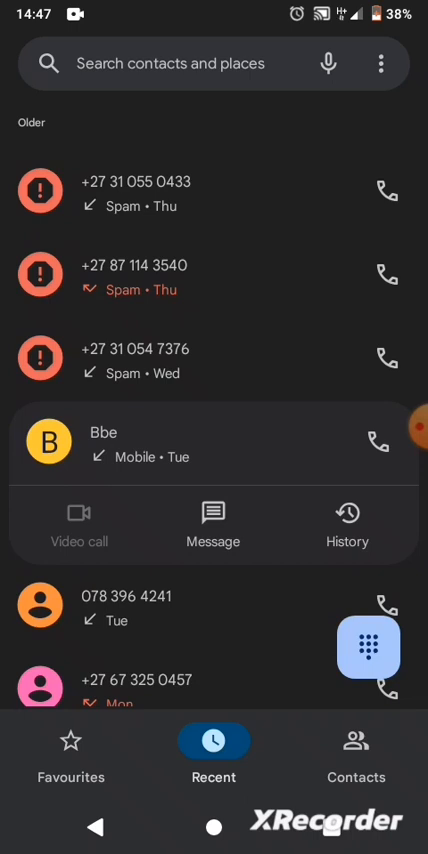
scroll(down, 3)
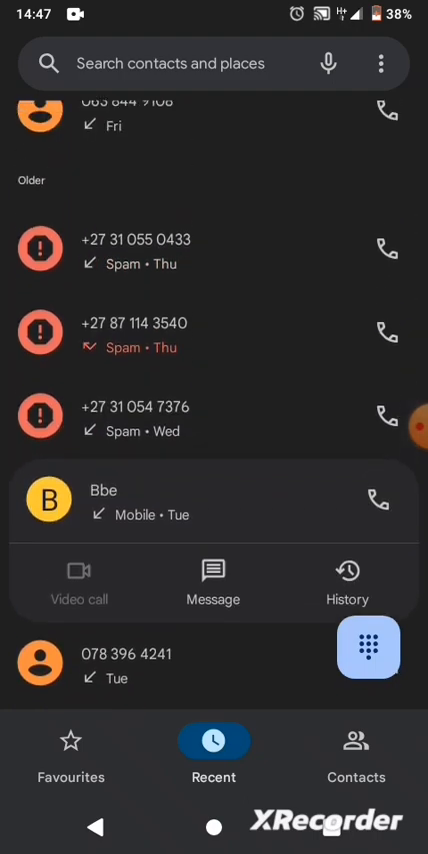
scroll(down, 3)
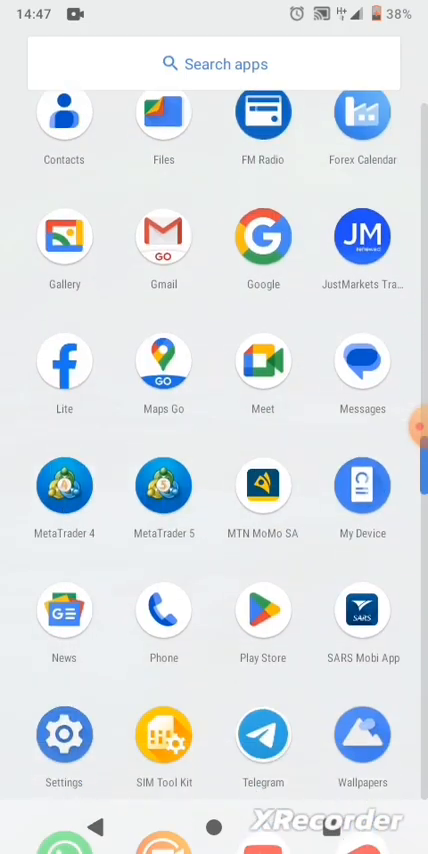
Scroll down the app drawer and launch Phone, back on Recents with the contact expanded
scroll(down, 3)
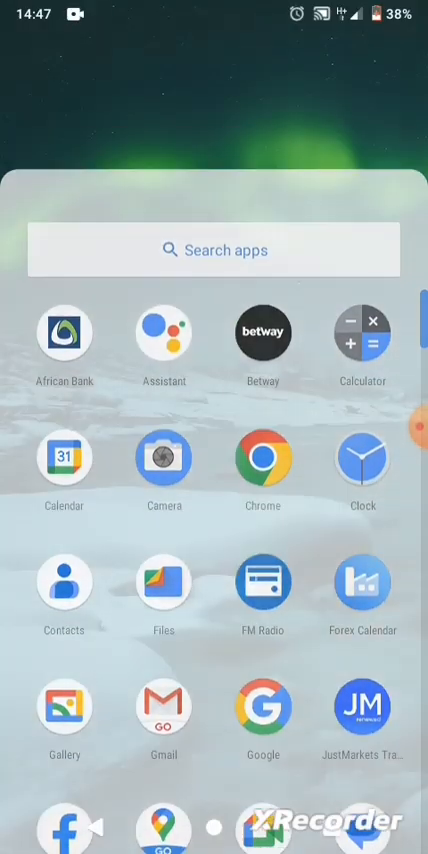
scroll(down, 3)
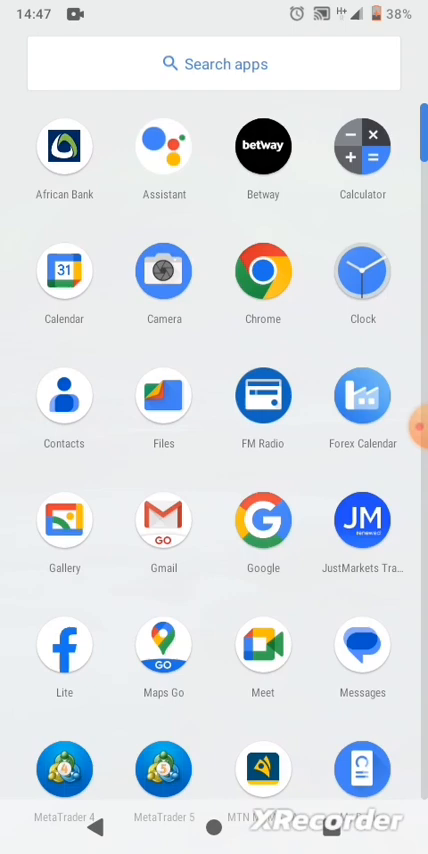
scroll(down, 3)
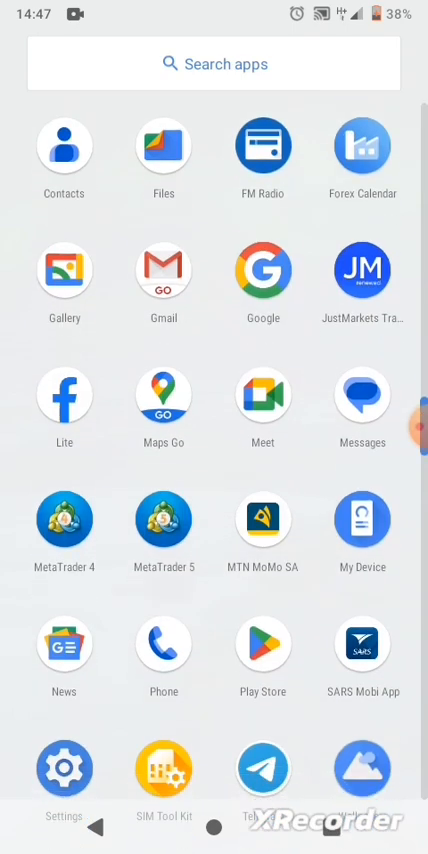
scroll(down, 3)
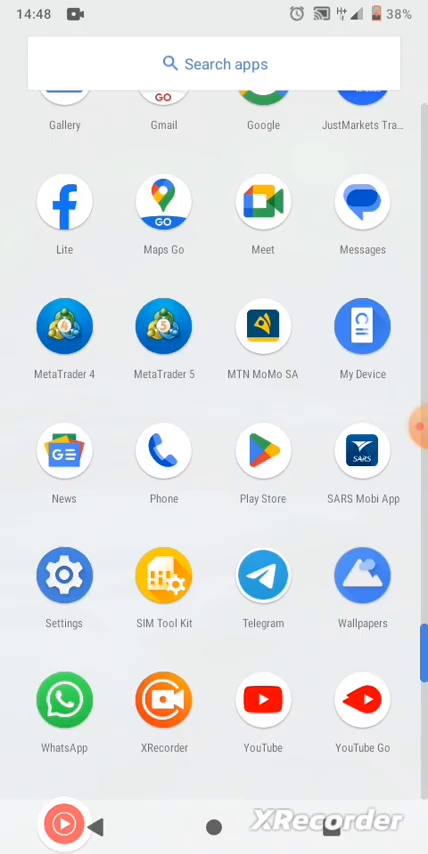
click(164, 452)
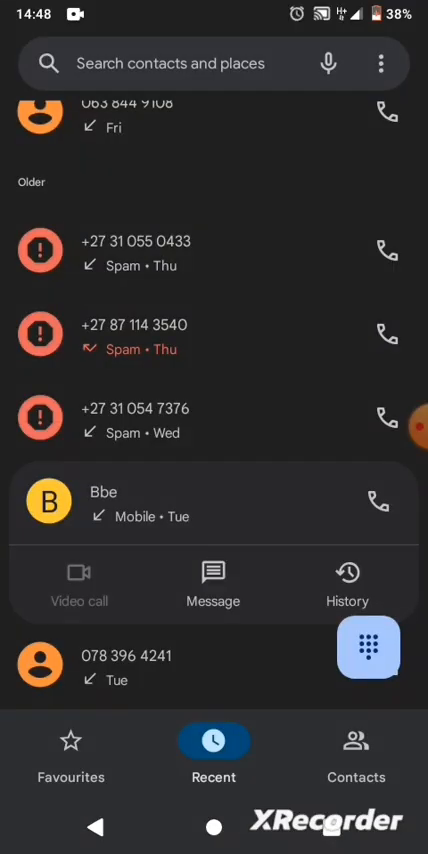